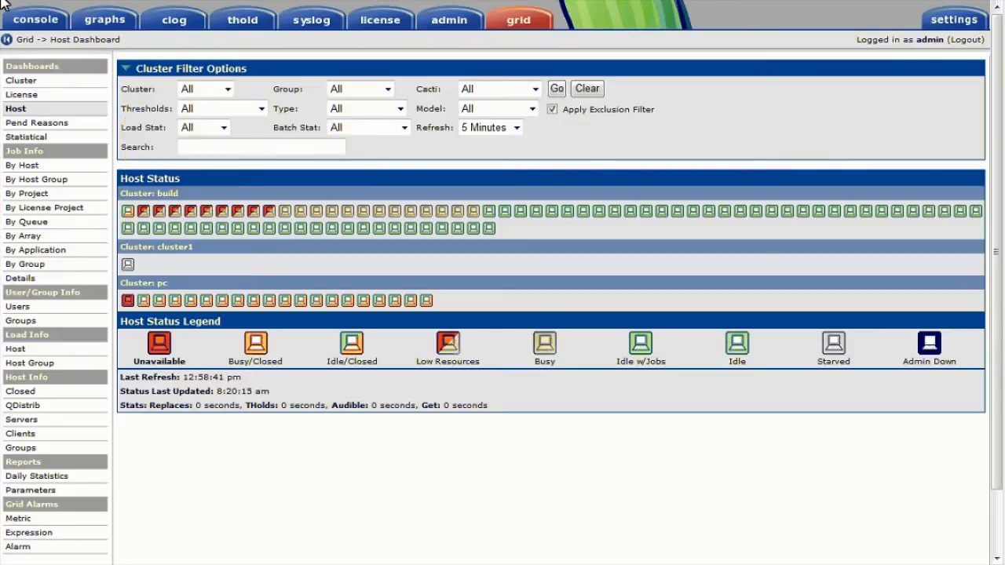
mouse_move(66, 282)
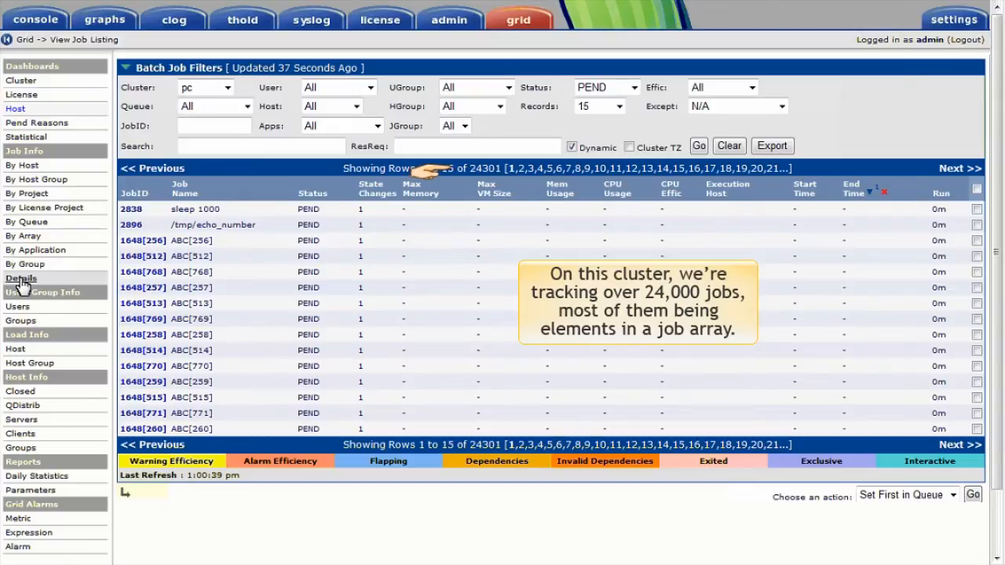
Filter the job listing to ACTIVE status and all application types on the build cluster.
click(605, 87)
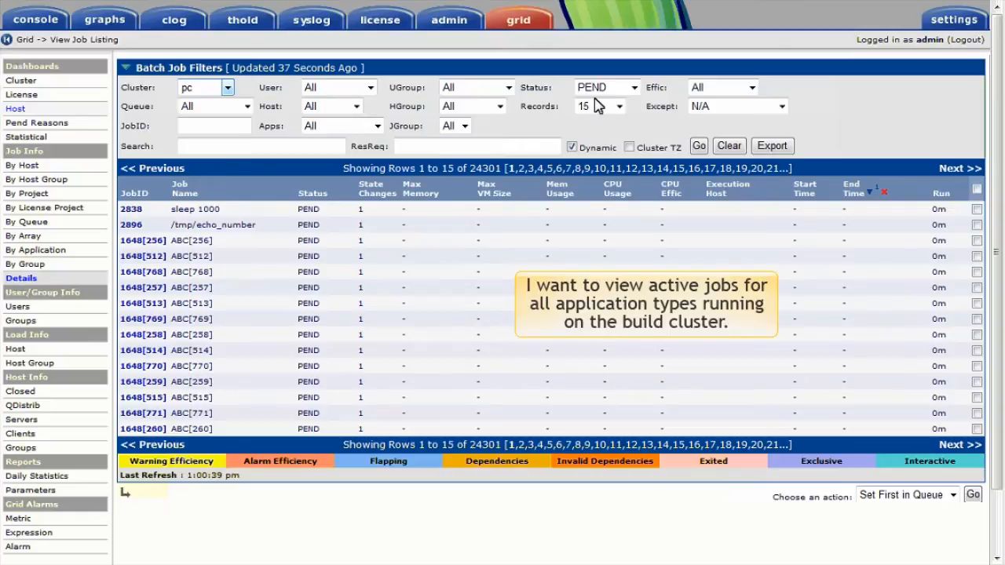
click(634, 87)
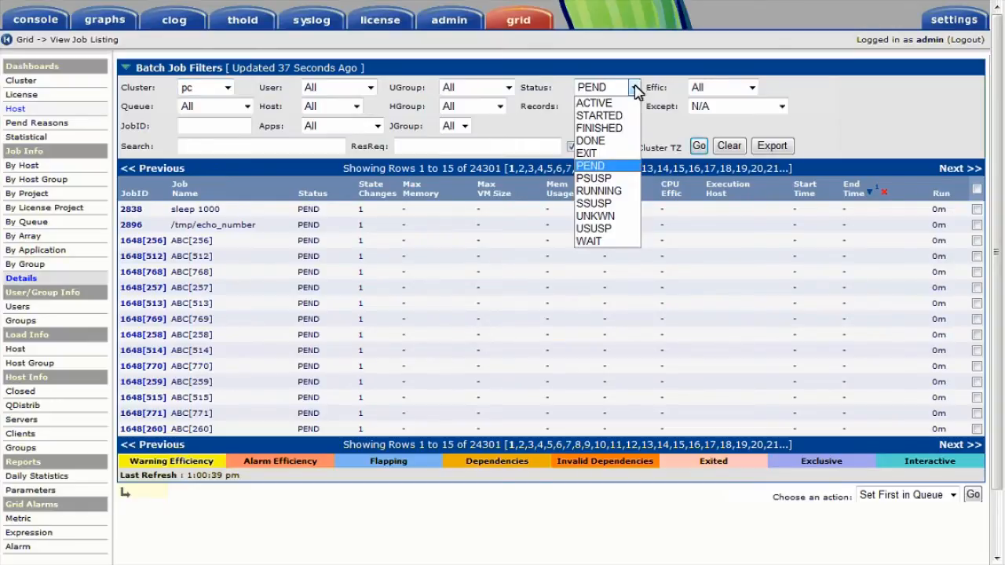
mouse_move(594, 103)
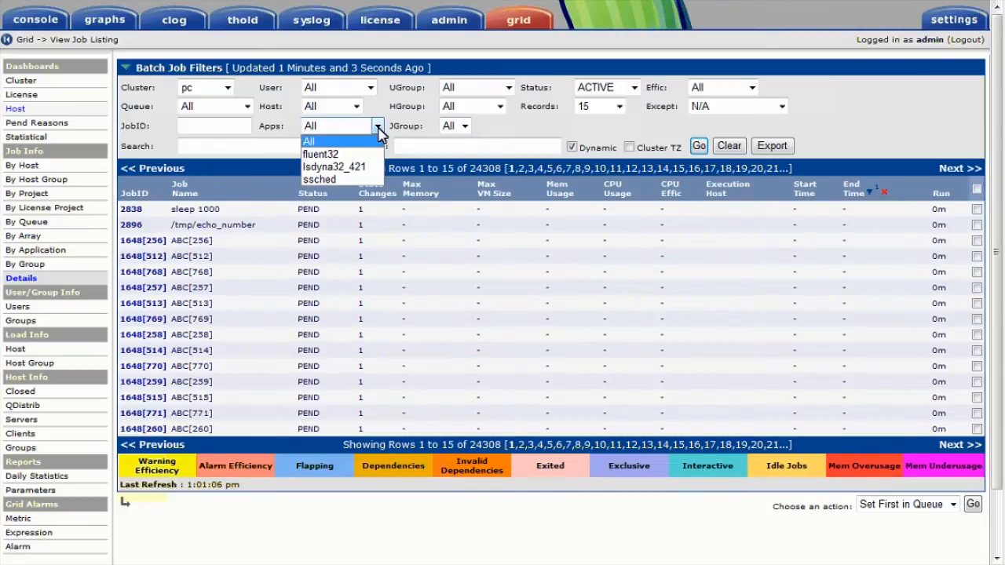
click(205, 87)
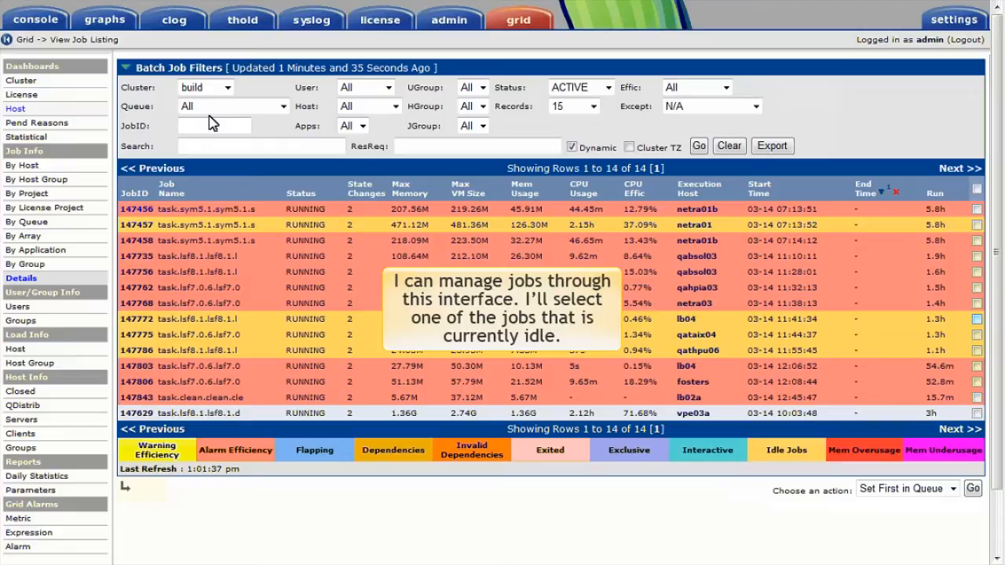
mouse_move(297, 146)
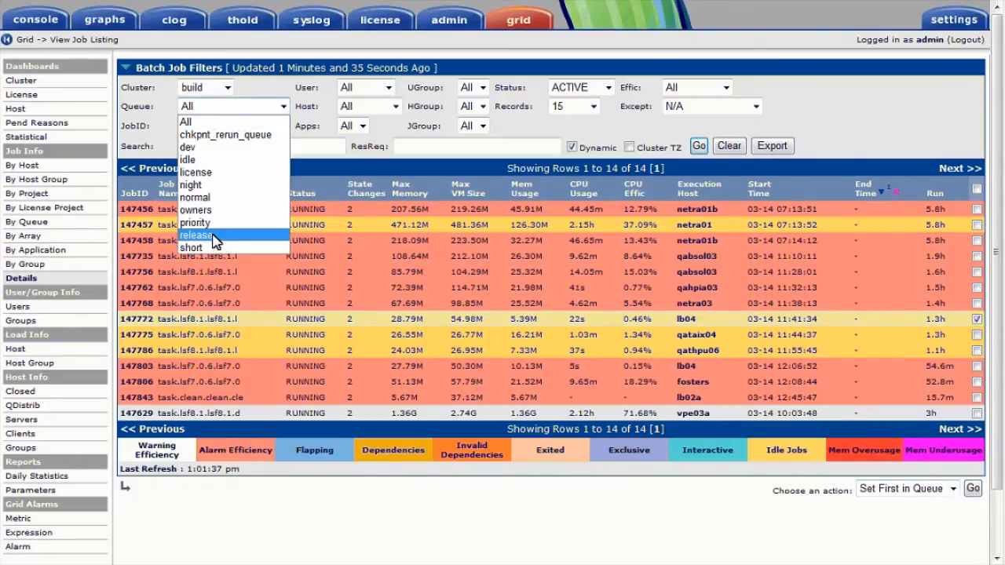
Limit the active build-cluster job listing to the release queue.
click(197, 235)
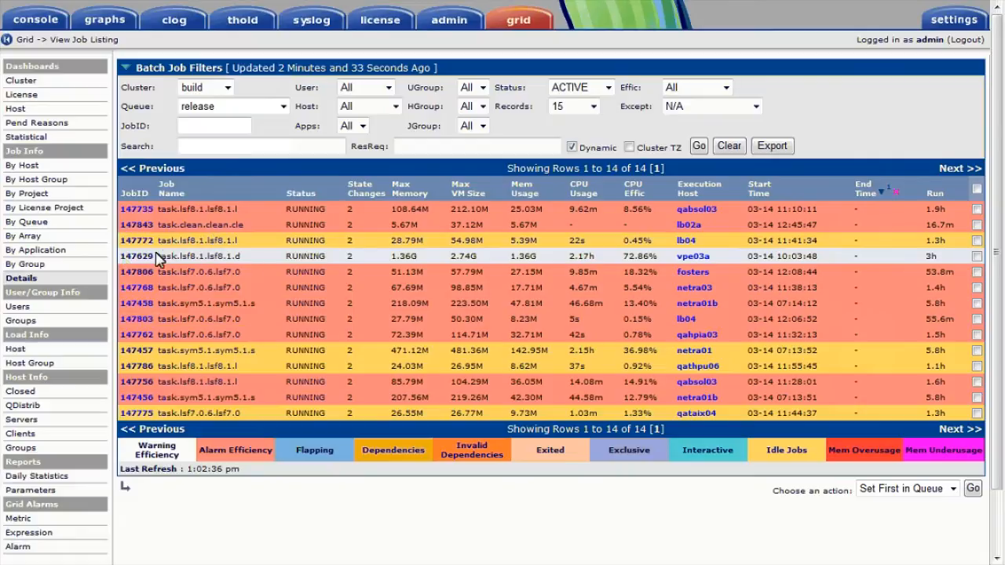
View the detail page for job 147629, the running engbuild job on vpe03a.
click(135, 256)
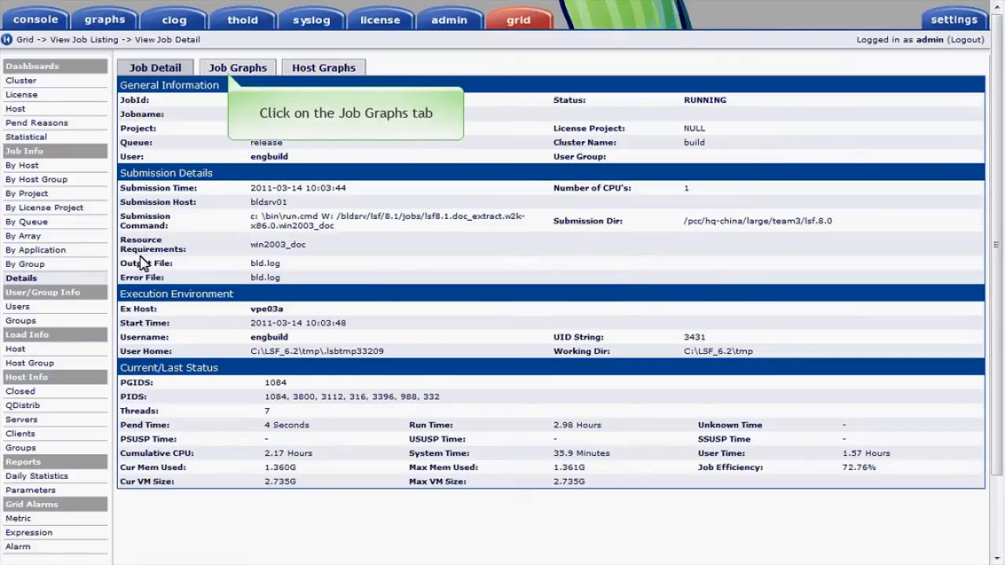
Show job 147629's history graphs with legends for memory consumption, variation and CPU time.
click(237, 68)
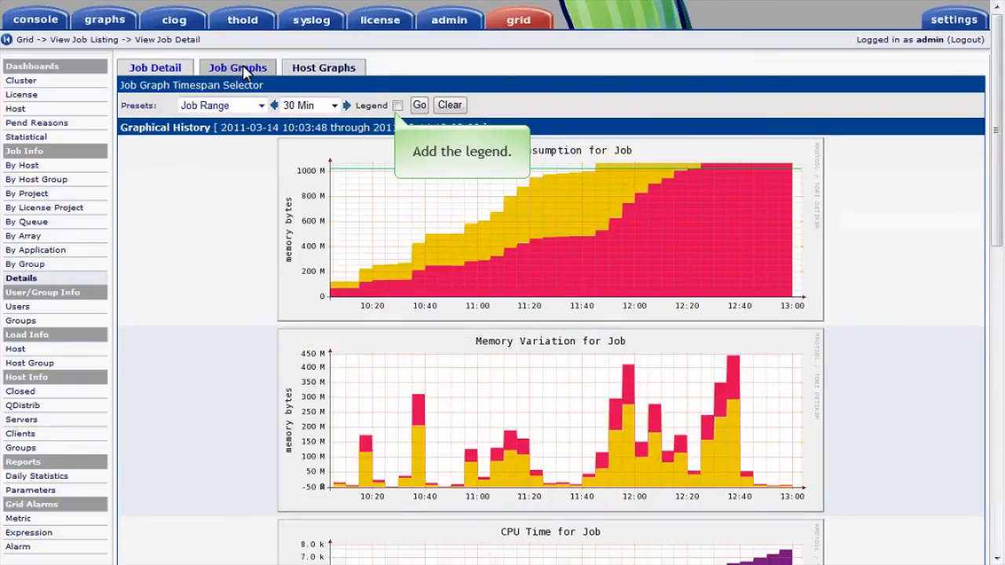
click(419, 105)
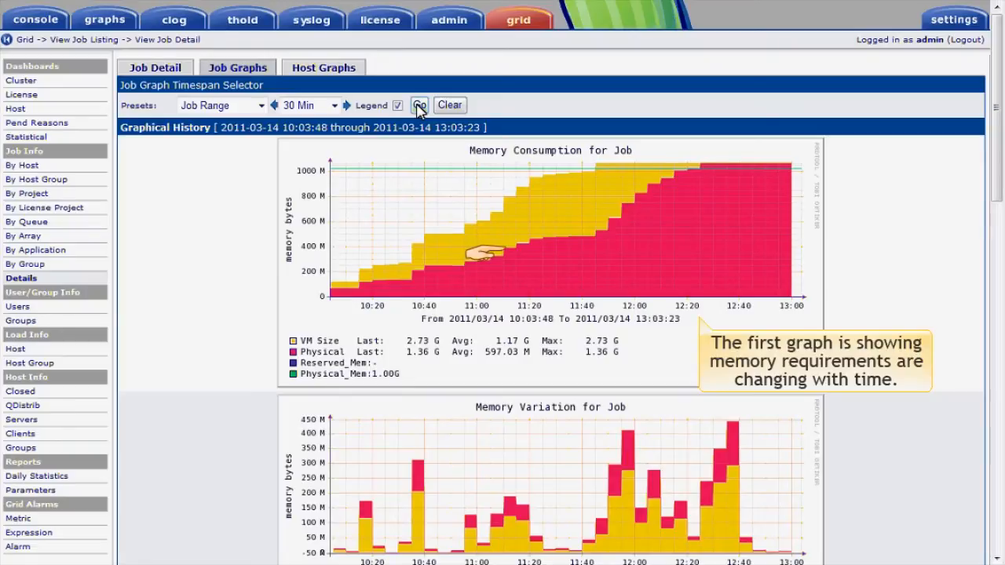
mouse_move(479, 208)
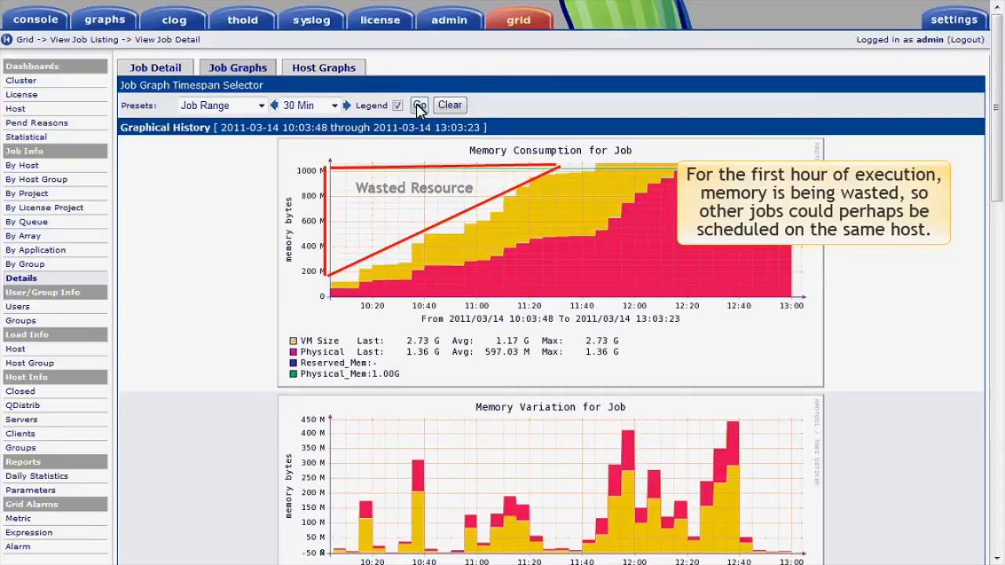
scroll(down, 3)
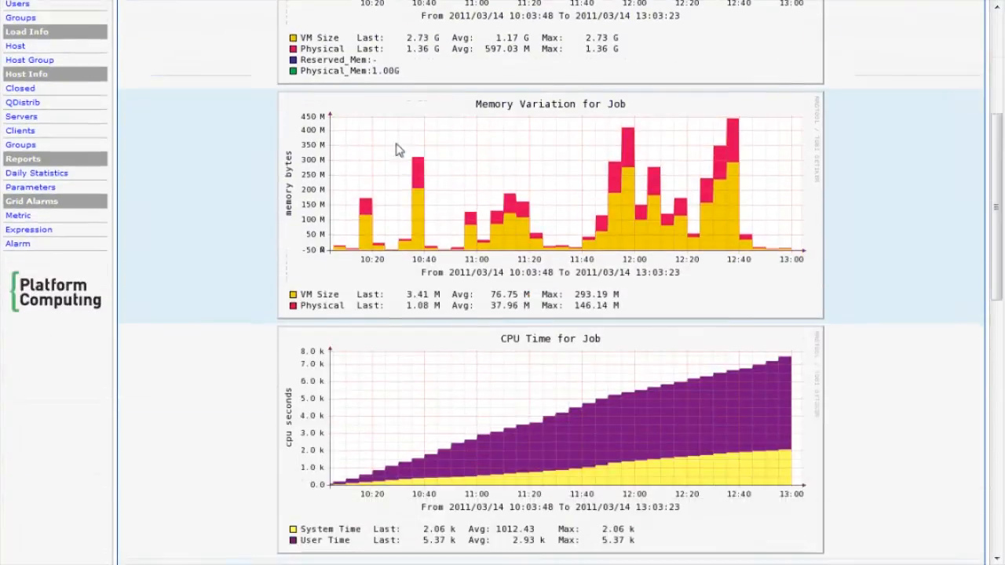
scroll(down, 3)
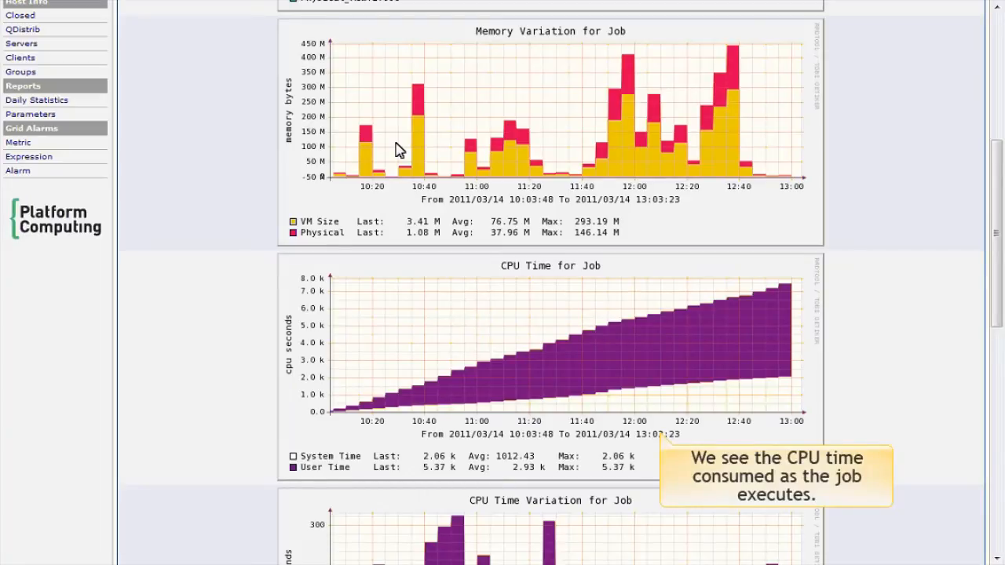
scroll(down, 3)
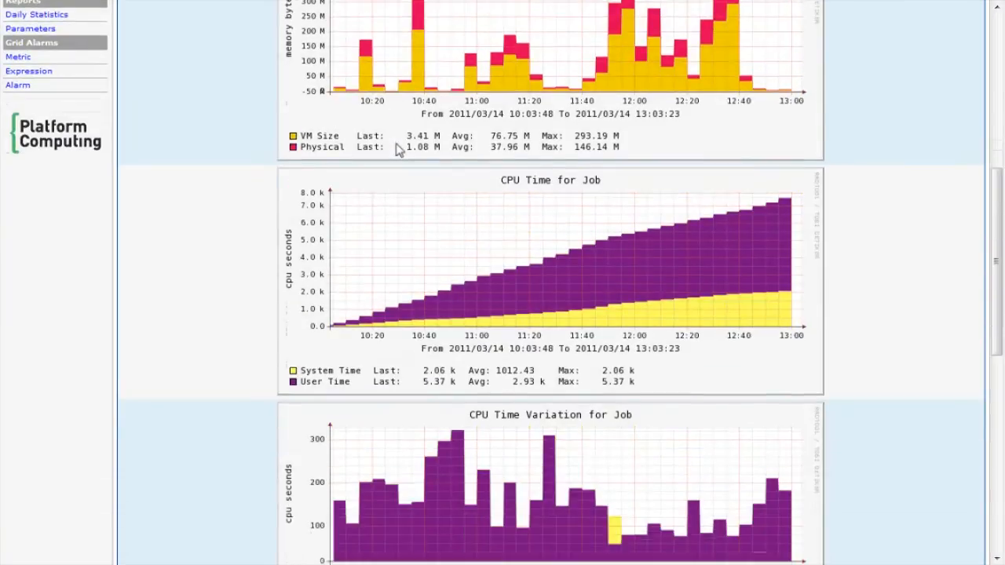
scroll(down, 3)
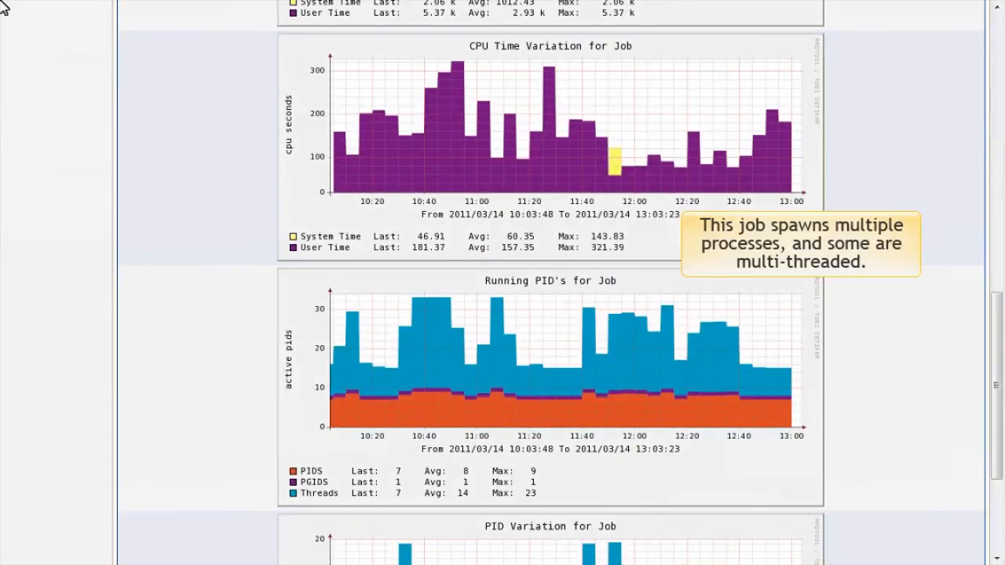
mouse_move(399, 151)
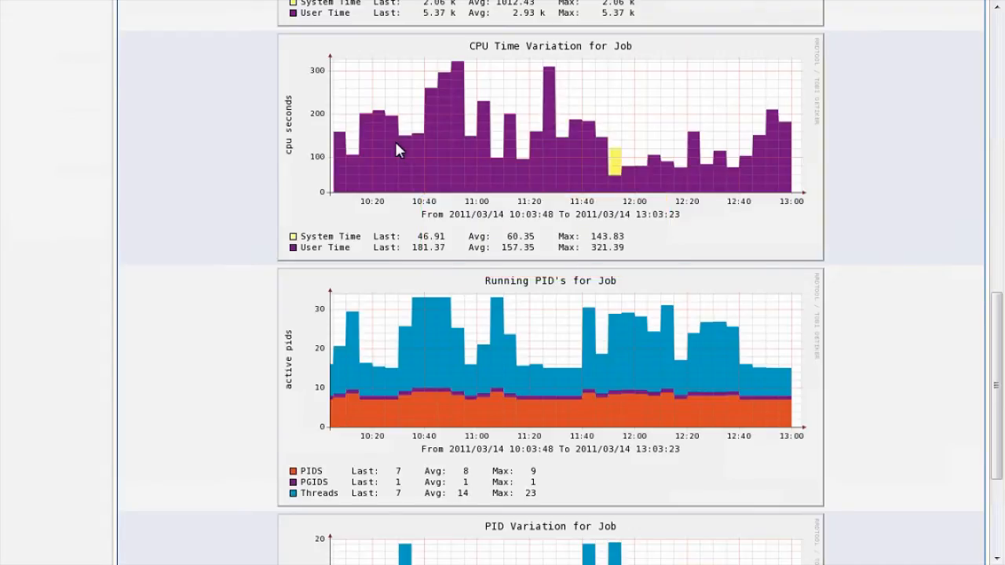
scroll(up, 3)
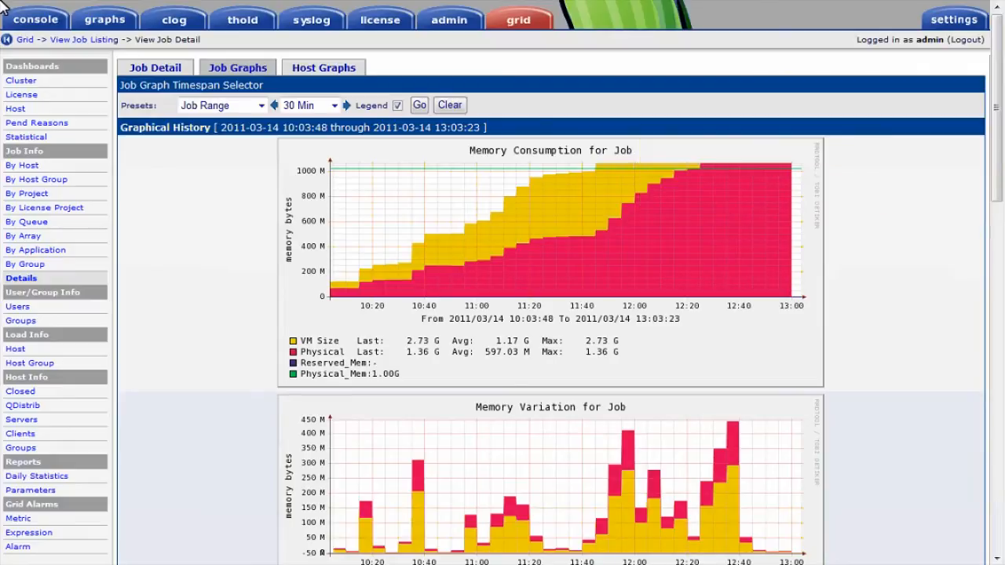
mouse_move(322, 67)
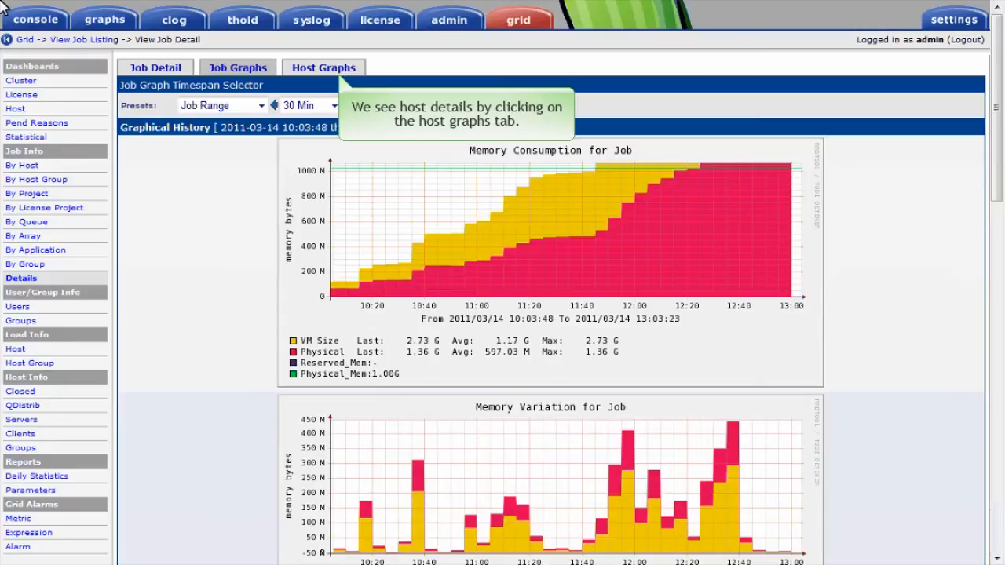
Show the host graphs for execution host vpe03a.
click(323, 68)
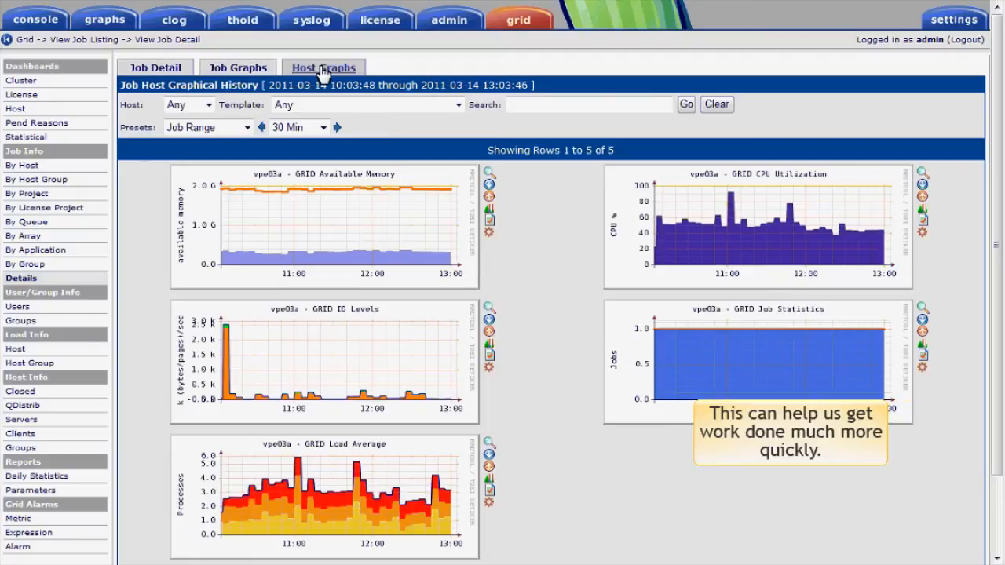
mouse_move(22, 280)
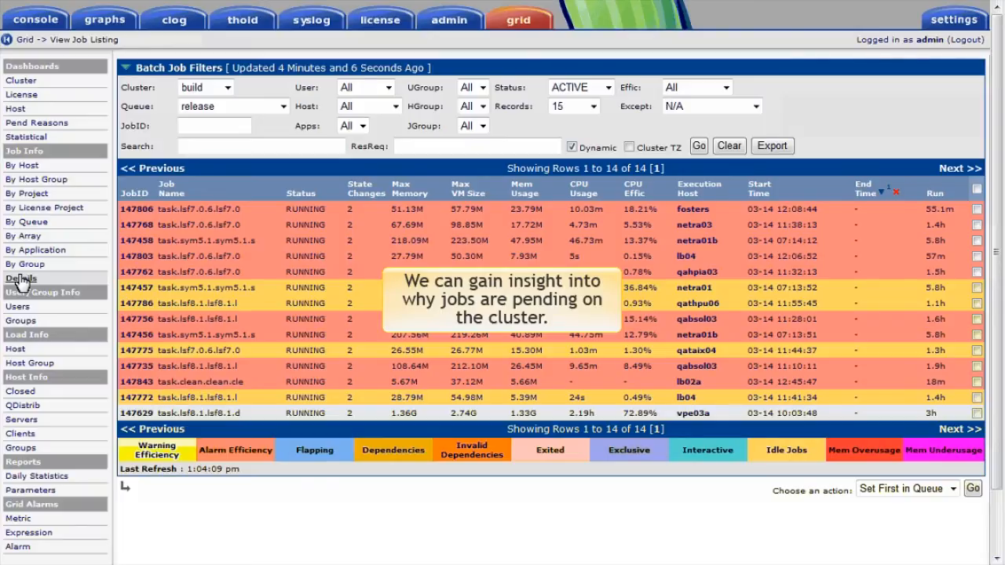
Filter the listing to pending jobs on the pc cluster.
click(225, 87)
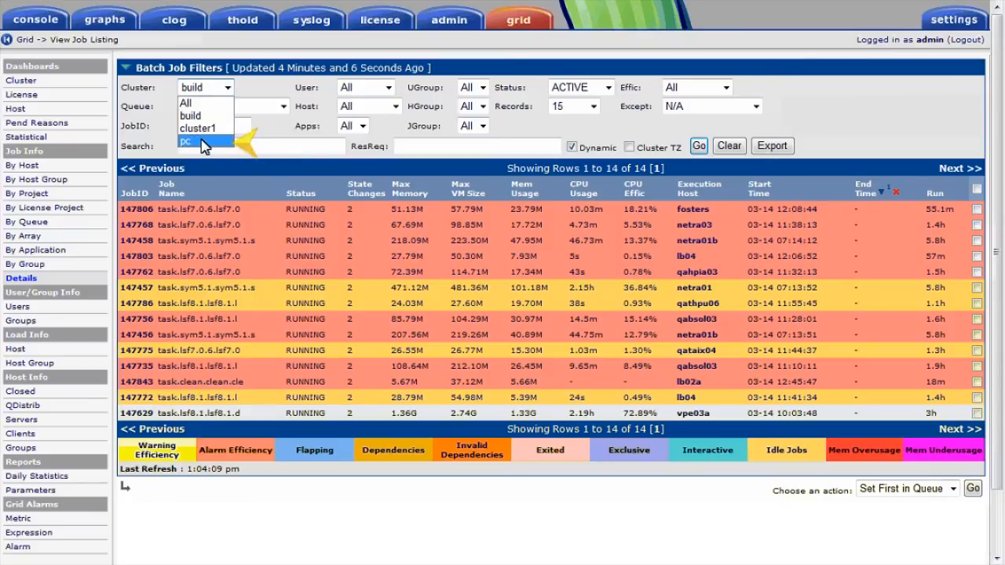
click(633, 87)
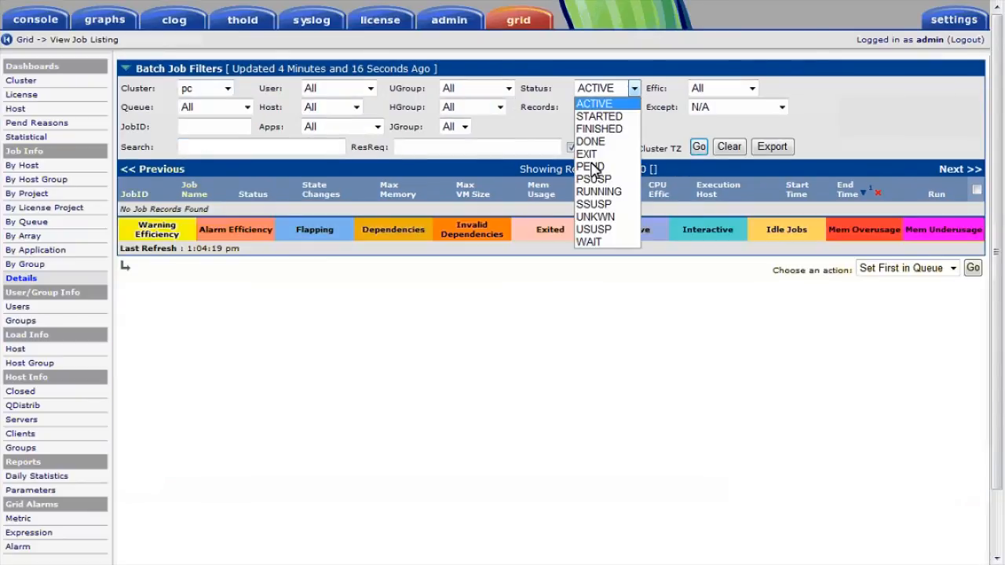
mouse_move(590, 166)
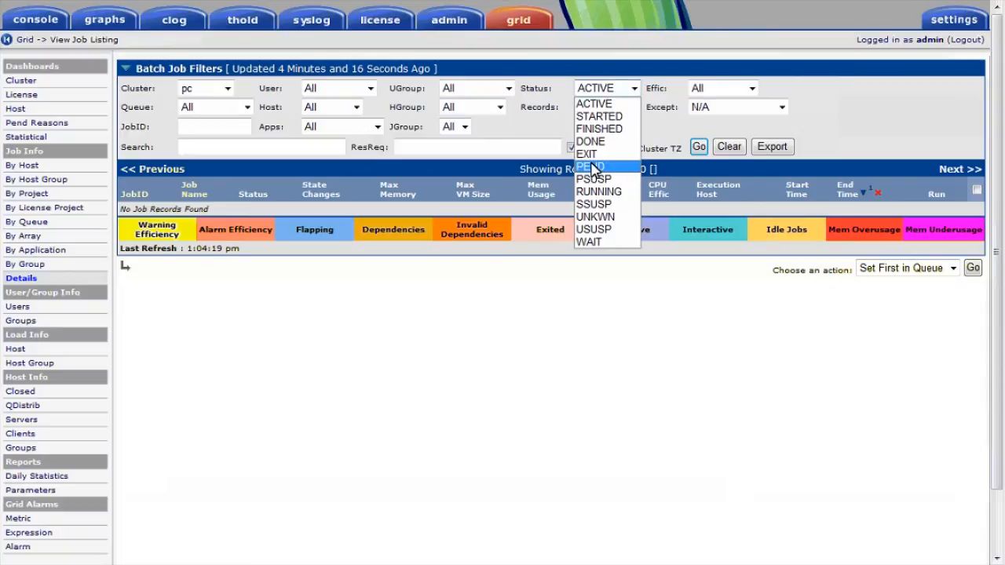
click(590, 166)
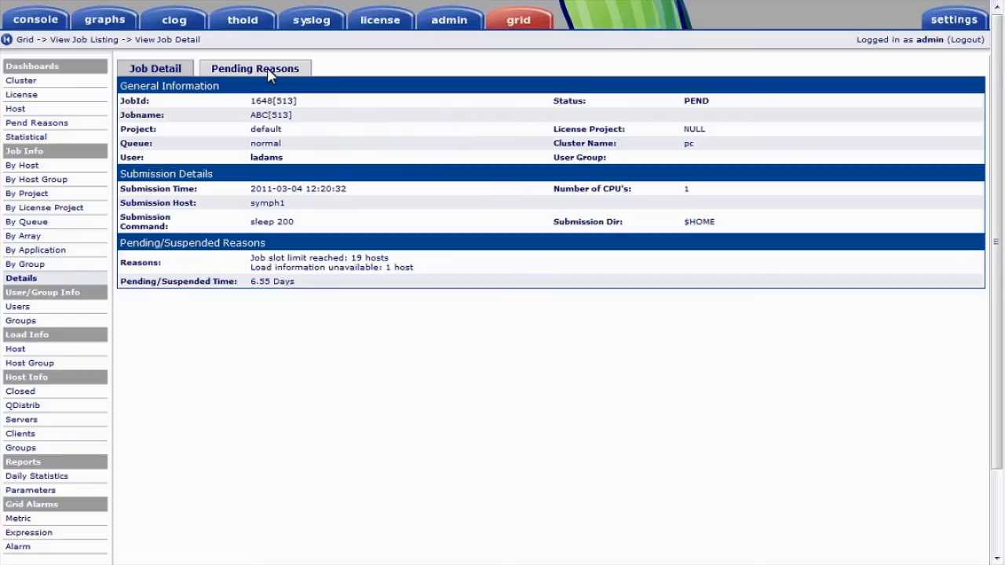
View job 1648[513]'s pending reason history, then go to the grid user settings.
click(254, 68)
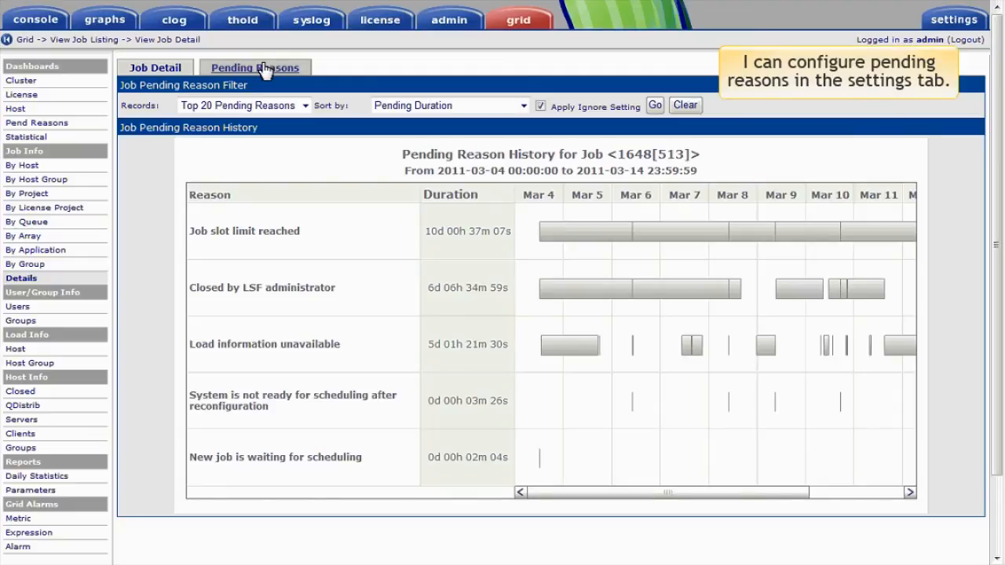
click(953, 14)
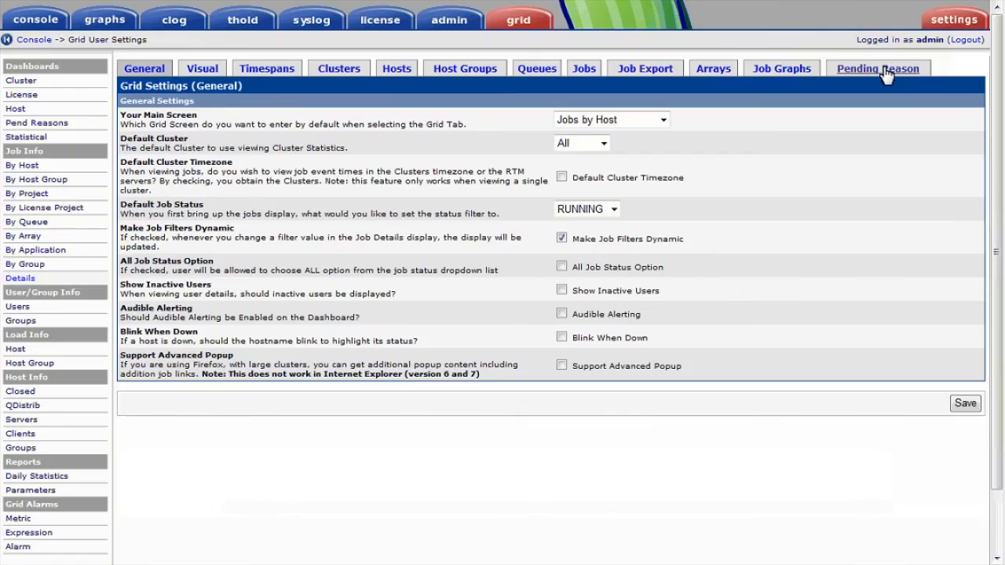
Show the Pending Reason settings listing reasons to include or ignore.
click(877, 69)
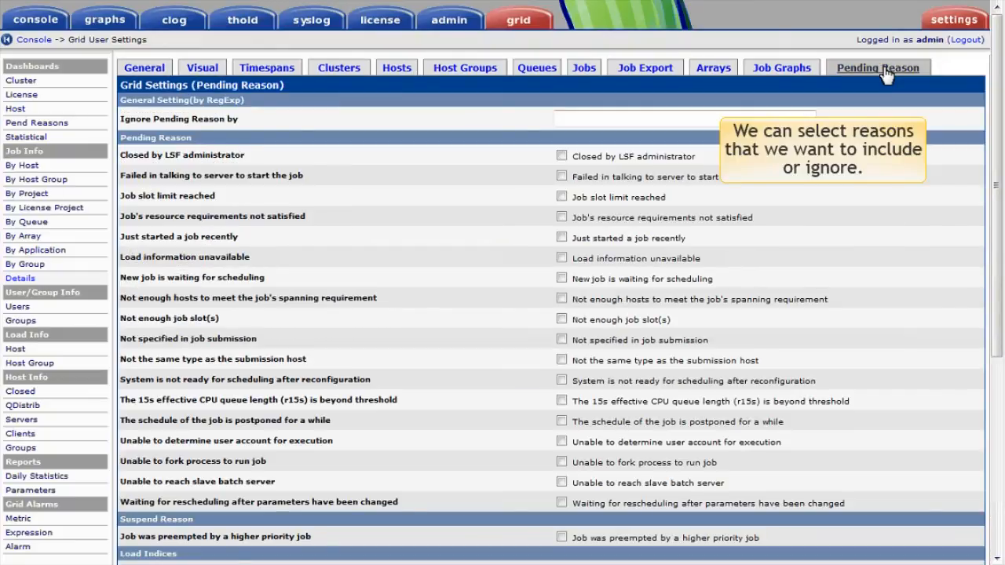
mouse_move(648, 132)
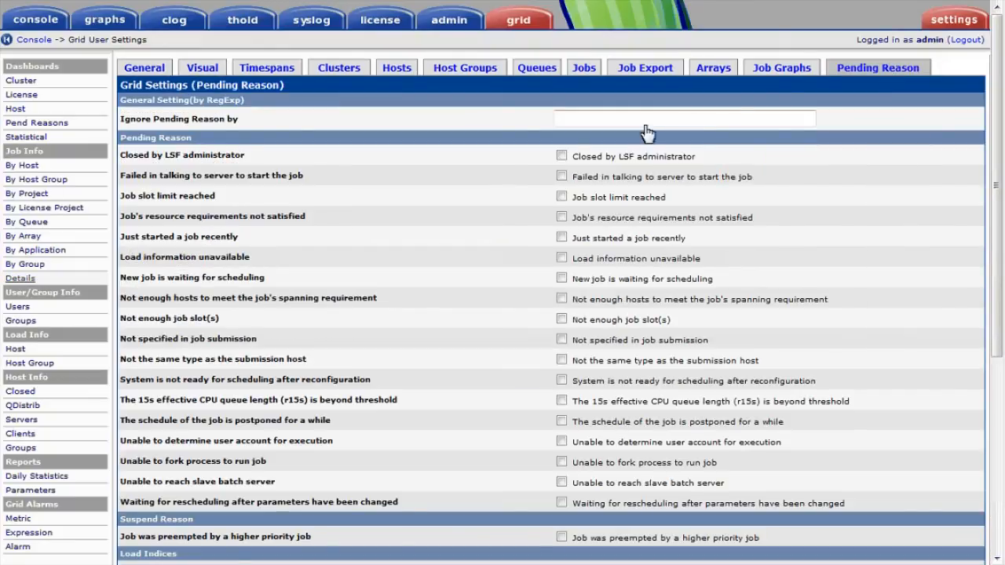